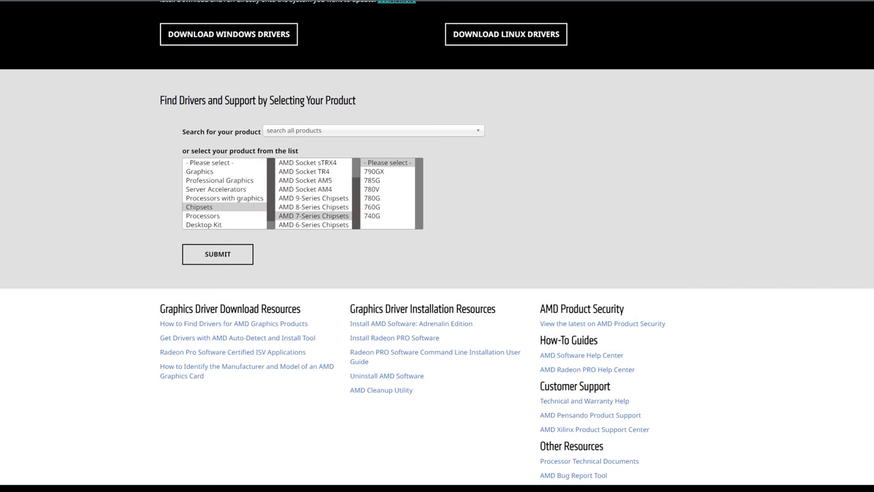
pyautogui.moveTo(335, 212)
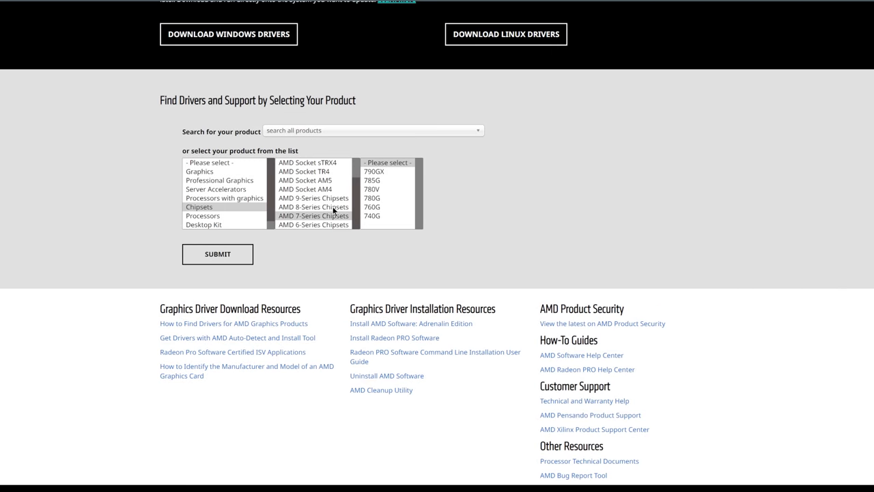
# Step: Select AMD 7-Series Chipsets, then choose 780V after briefly picking 760G
pyautogui.click(313, 215)
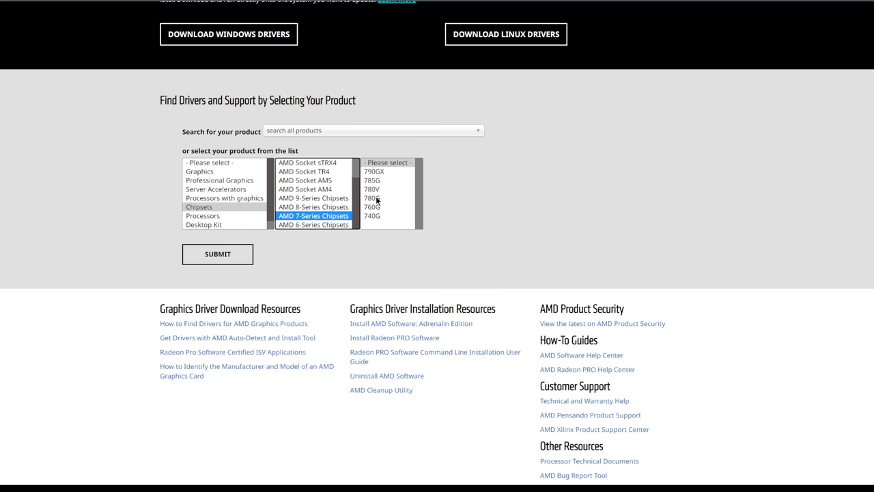
pyautogui.moveTo(381, 224)
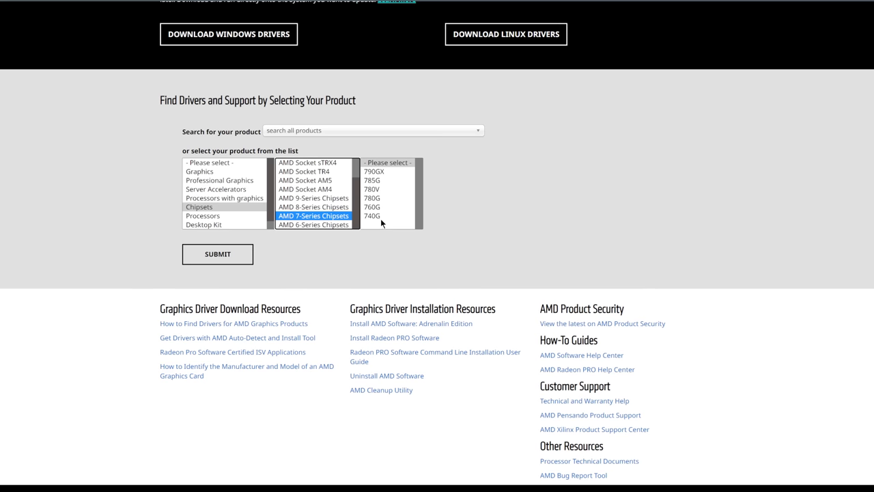
pyautogui.click(372, 207)
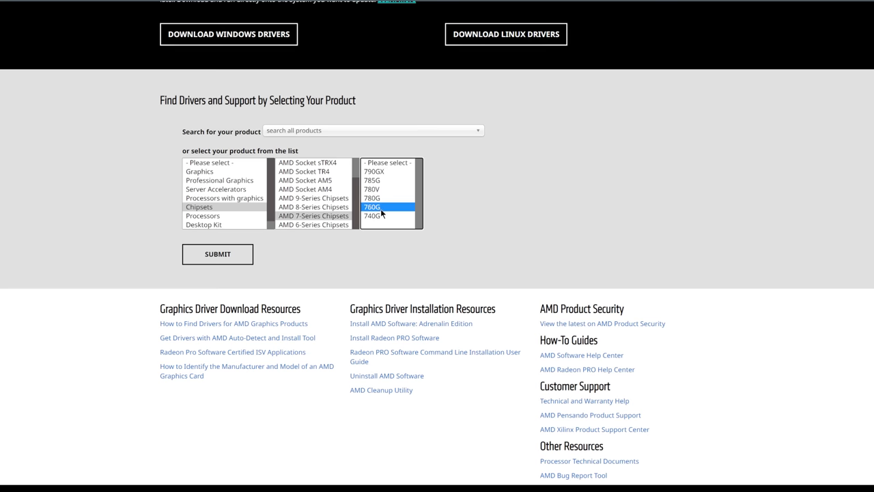
pyautogui.click(372, 190)
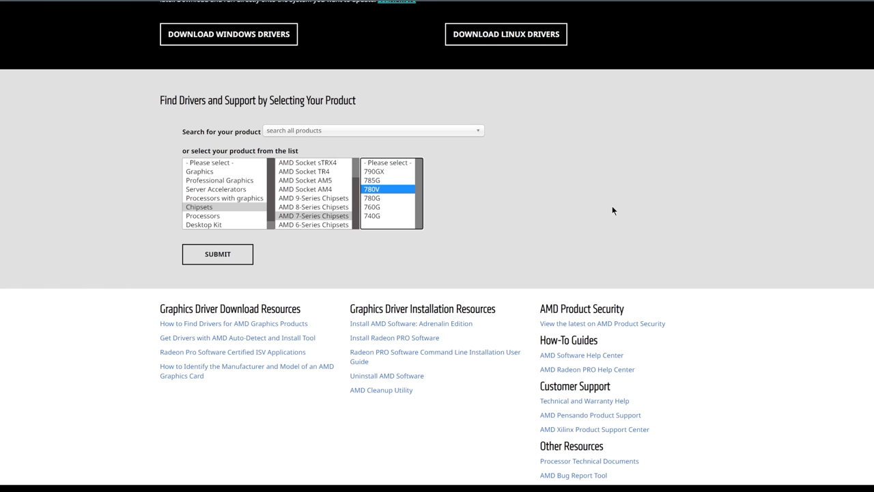